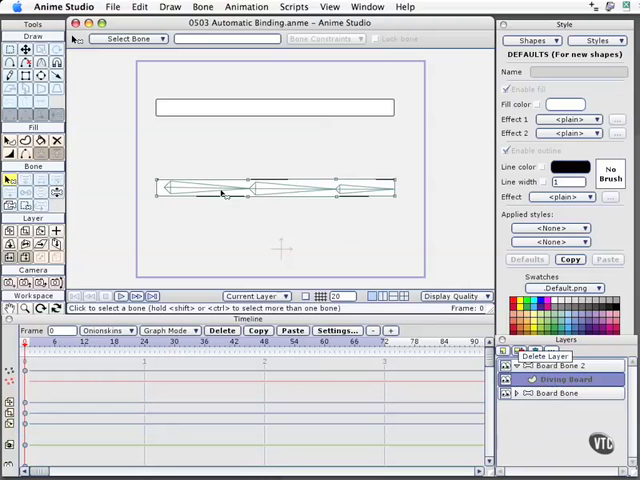
mouse_move(245, 178)
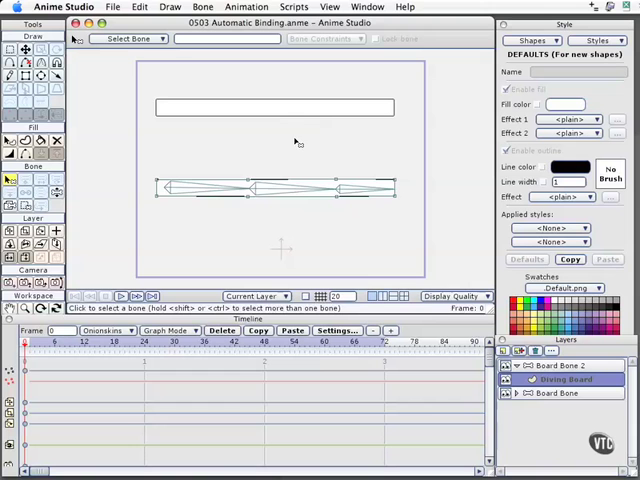
mouse_move(312, 164)
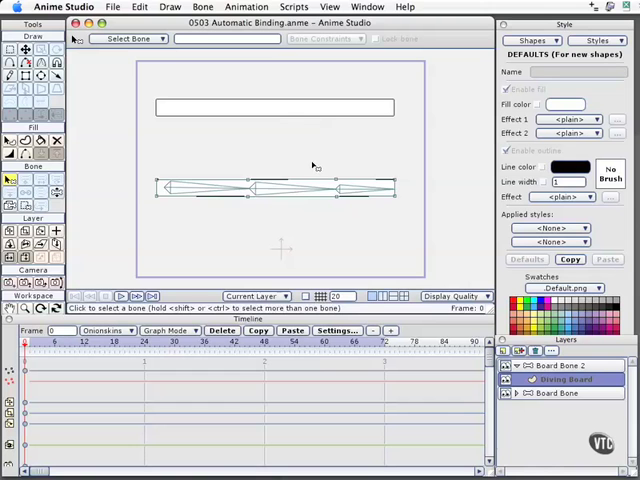
mouse_move(325, 178)
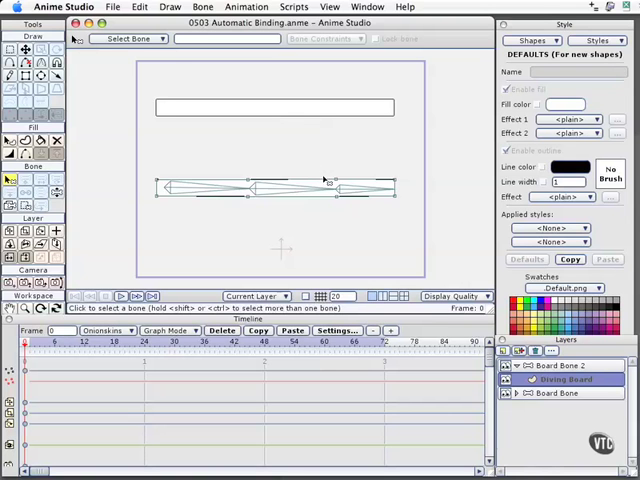
mouse_move(330, 218)
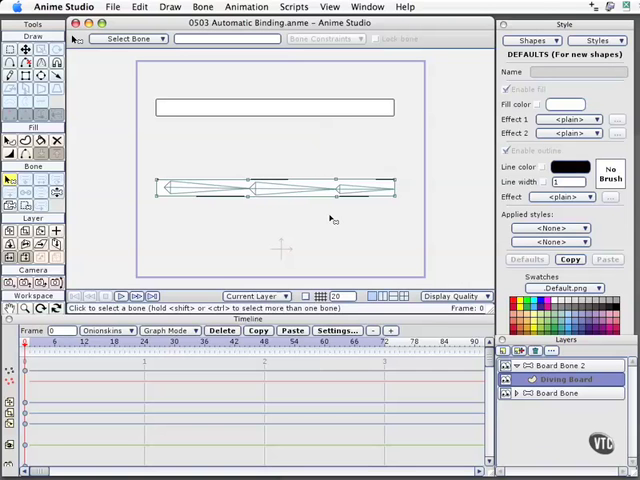
mouse_move(149, 173)
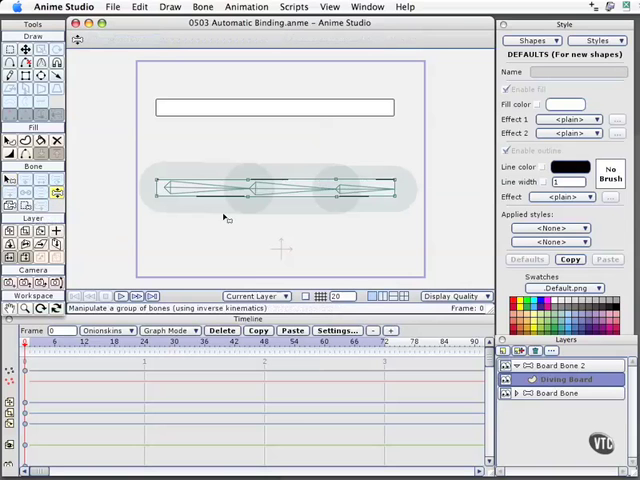
mouse_move(405, 246)
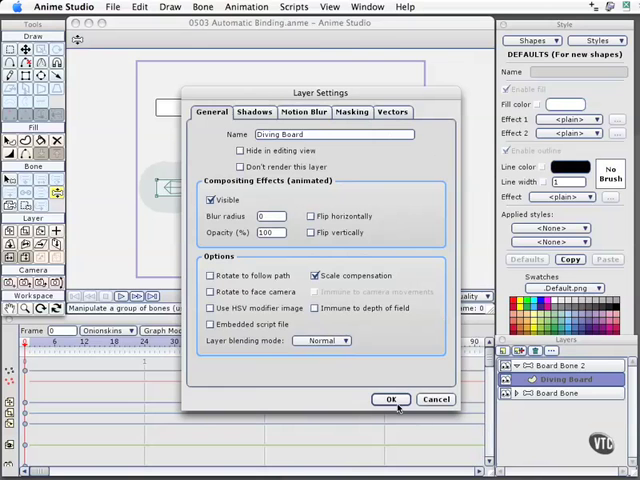
left_click(392, 399)
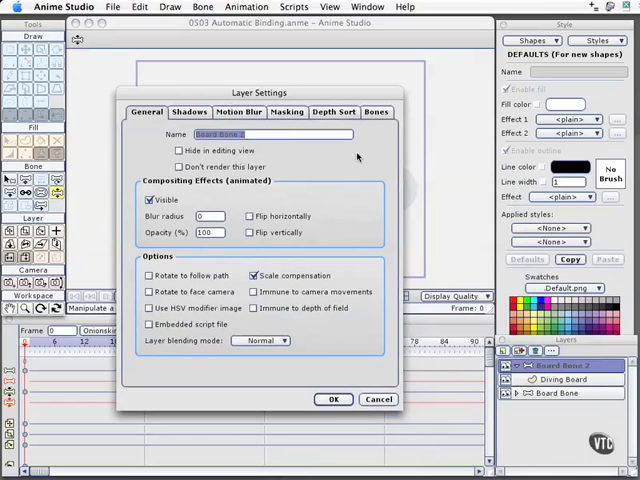
mouse_move(387, 133)
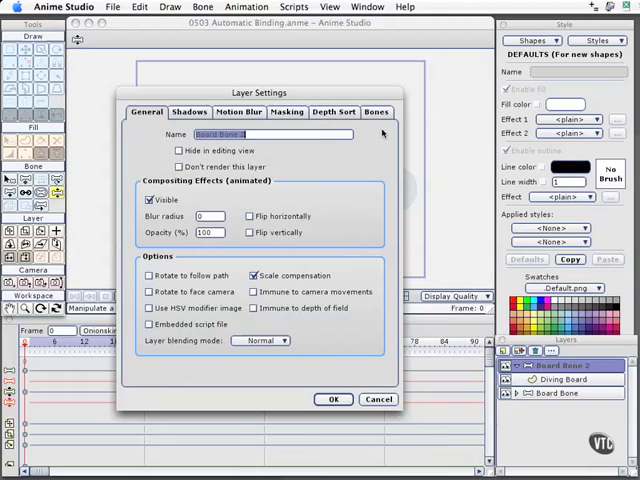
left_click(376, 111)
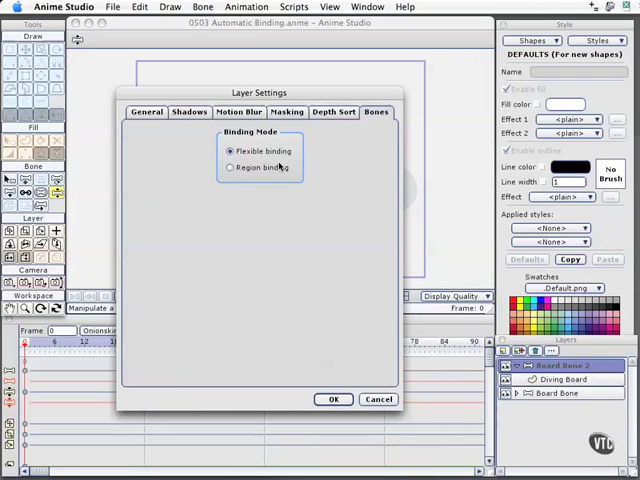
mouse_move(288, 166)
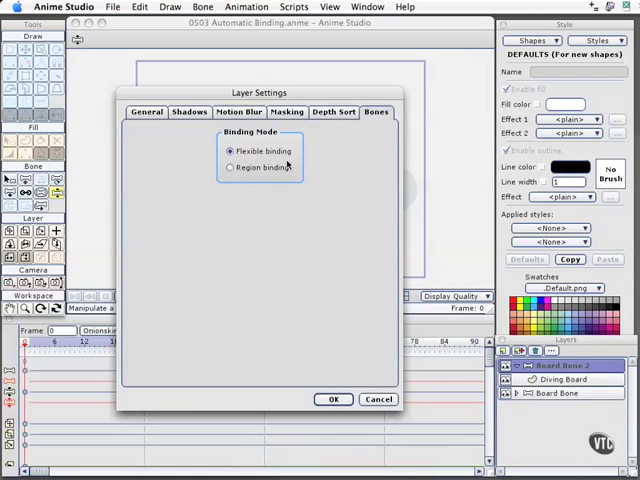
mouse_move(290, 150)
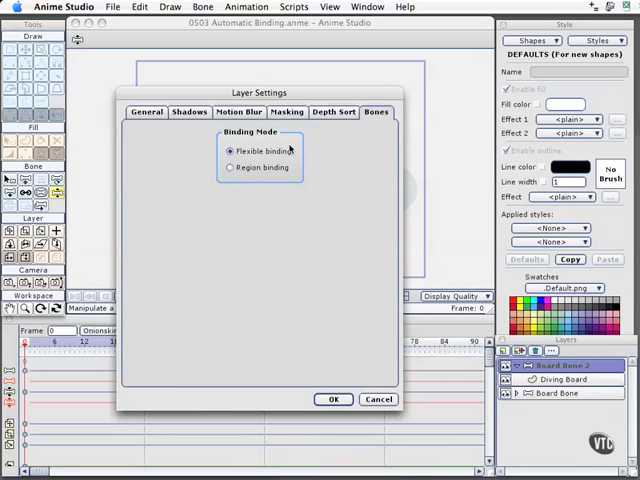
mouse_move(334, 399)
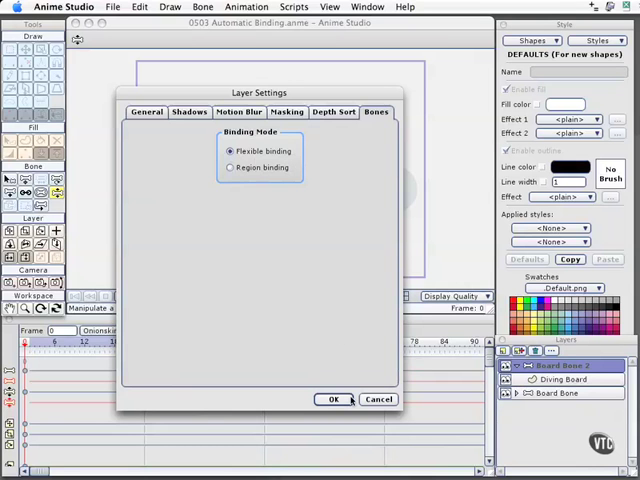
left_click(334, 399)
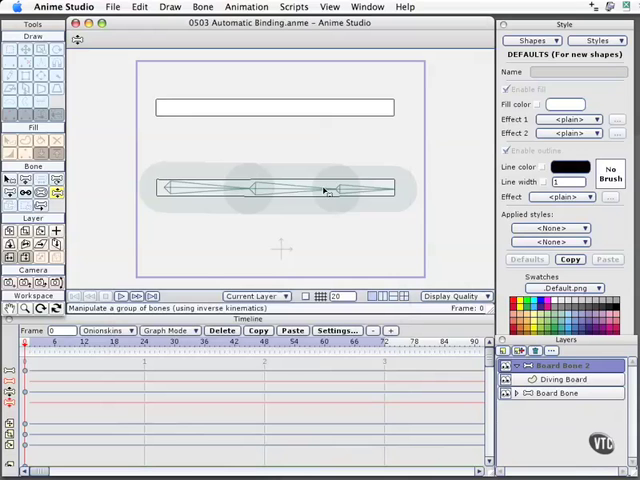
mouse_move(364, 192)
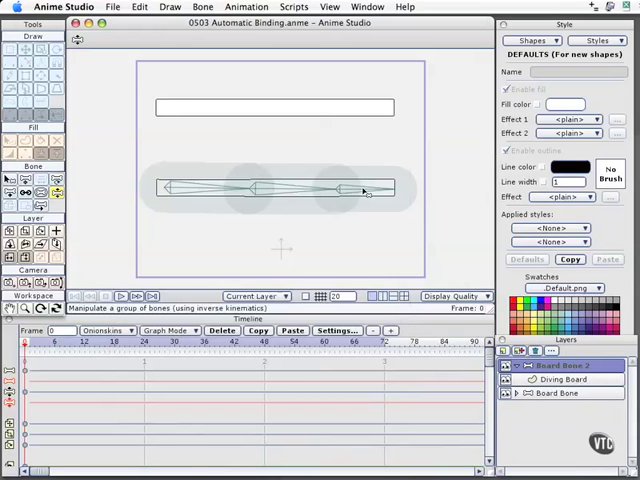
left_click(360, 190)
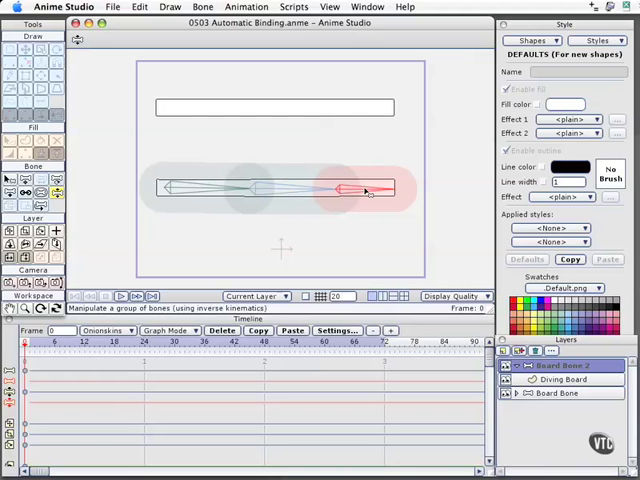
mouse_move(183, 170)
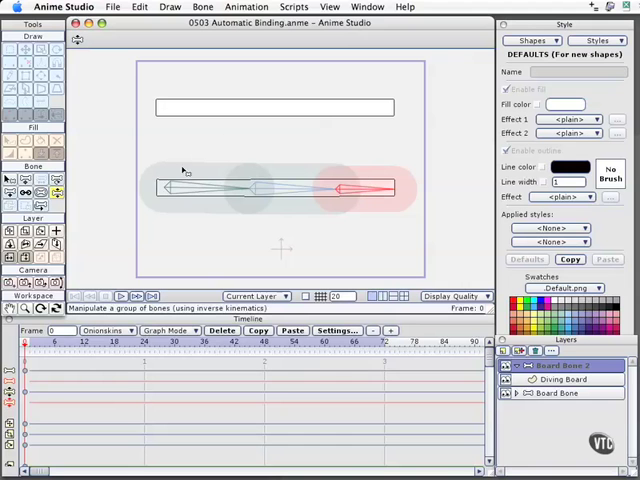
mouse_move(386, 202)
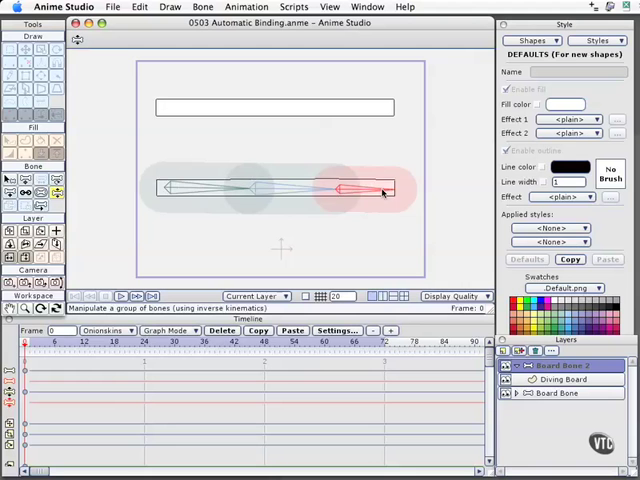
left_click_drag(380, 190, 390, 240)
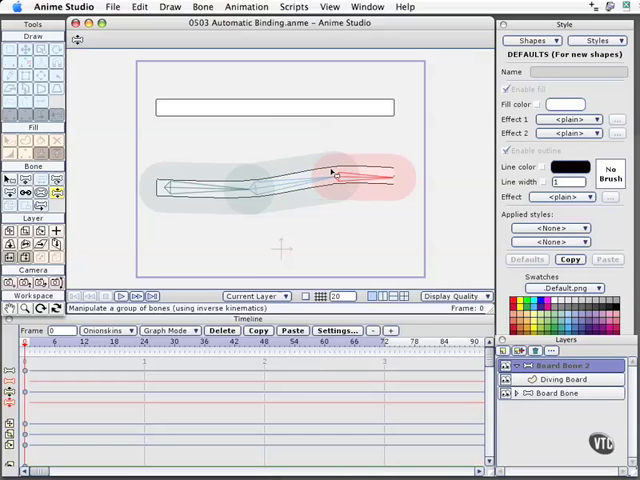
mouse_move(265, 192)
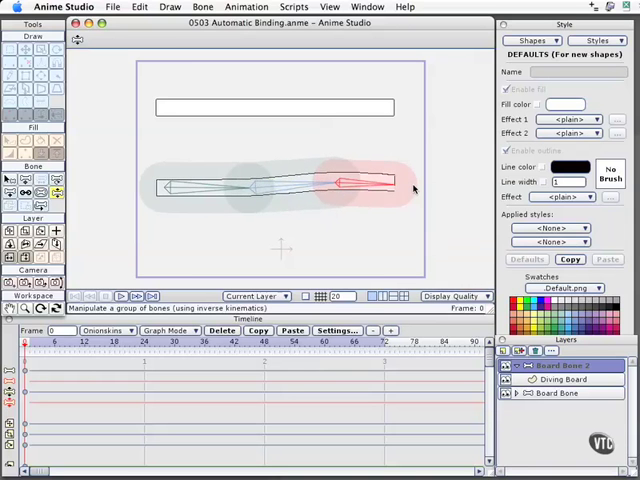
mouse_move(416, 194)
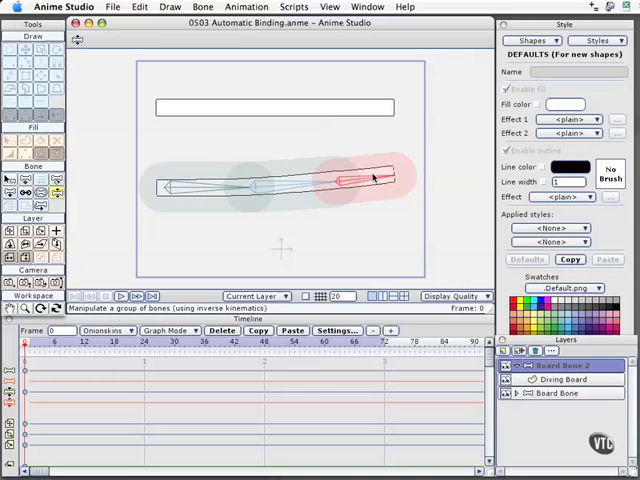
left_click_drag(375, 178, 385, 135)
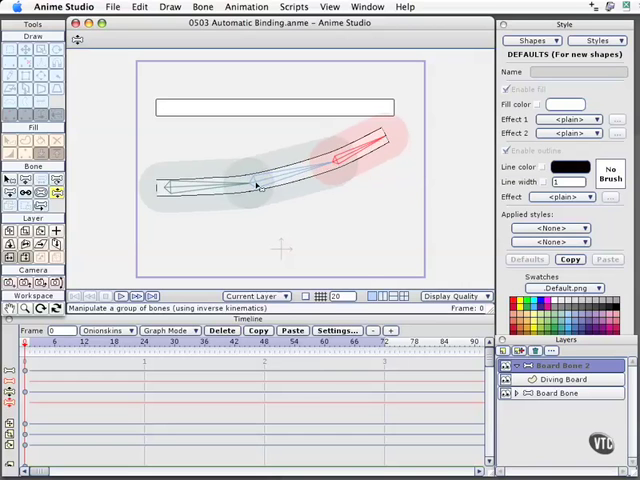
mouse_move(178, 187)
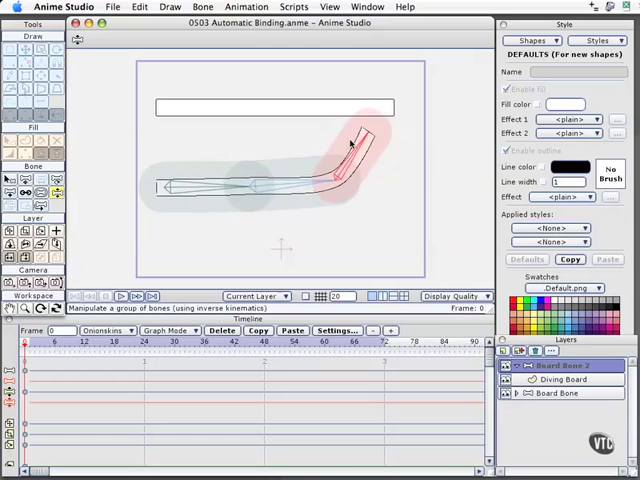
left_click_drag(350, 143, 333, 203)
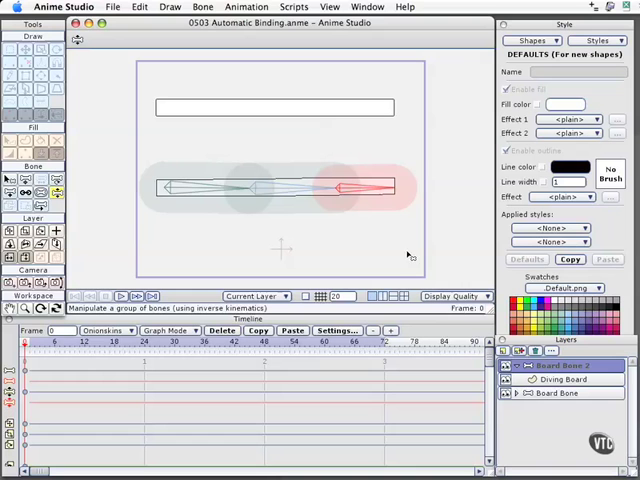
mouse_move(495, 328)
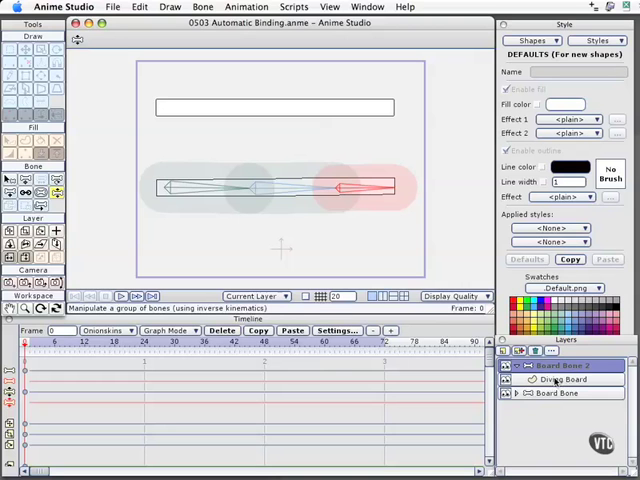
Move the Diving Board layer out of Board Bone and delete the Board Bone layer, confirming with Yes.
left_click(557, 381)
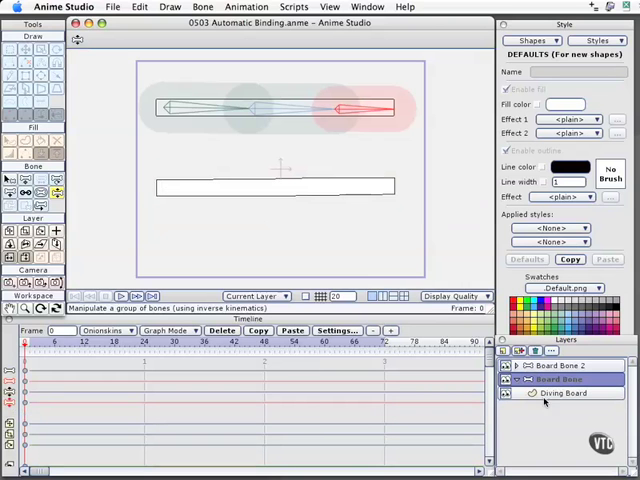
left_click(565, 396)
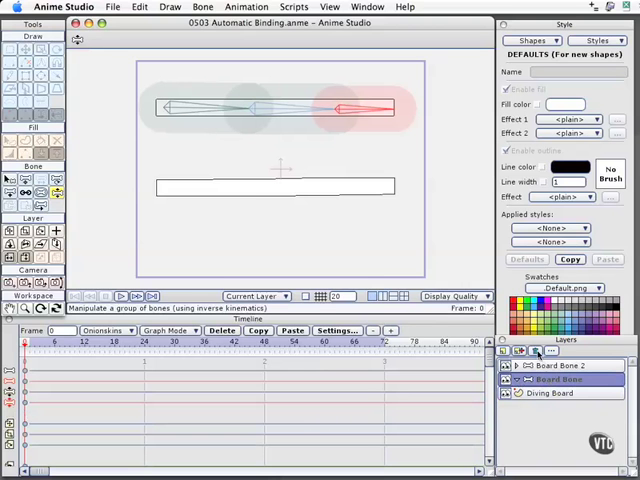
left_click(527, 351)
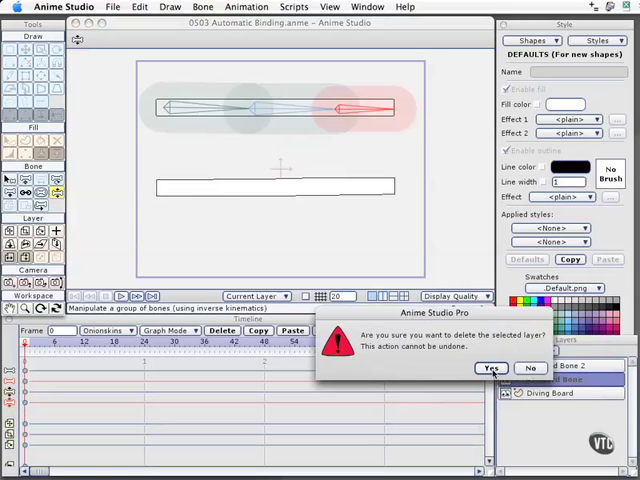
left_click(493, 368)
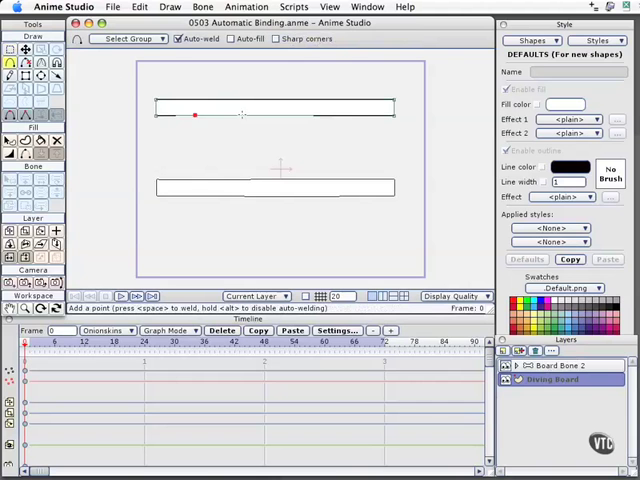
Insert new points along the board's top edge, then start a new bone layer from the Layers panel.
left_click(301, 114)
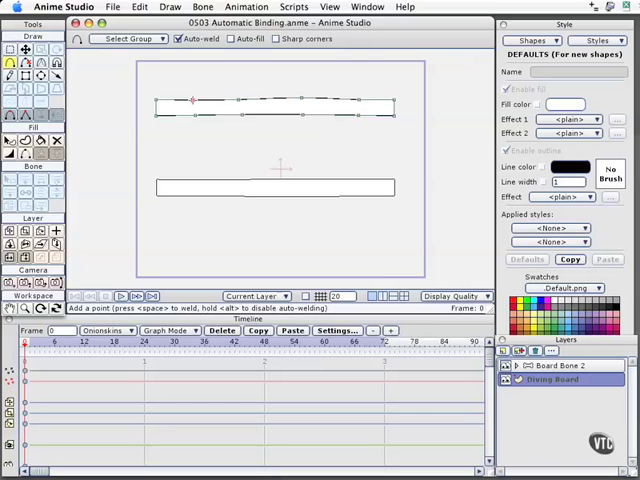
left_click(189, 100)
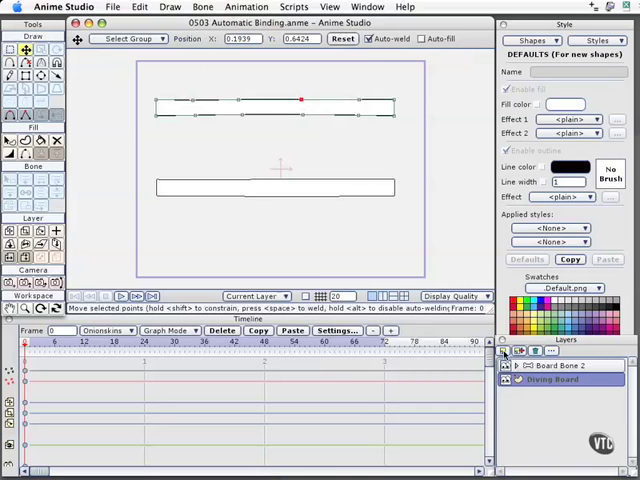
left_click(504, 351)
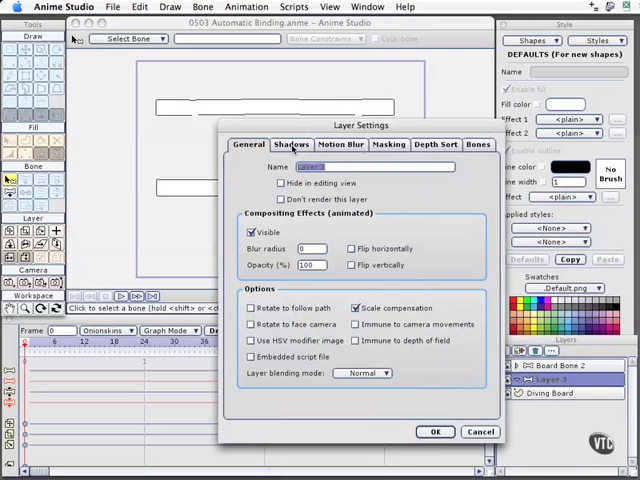
Name the new bone layer 'Region binding' and place the Diving Board inside it.
type("REg")
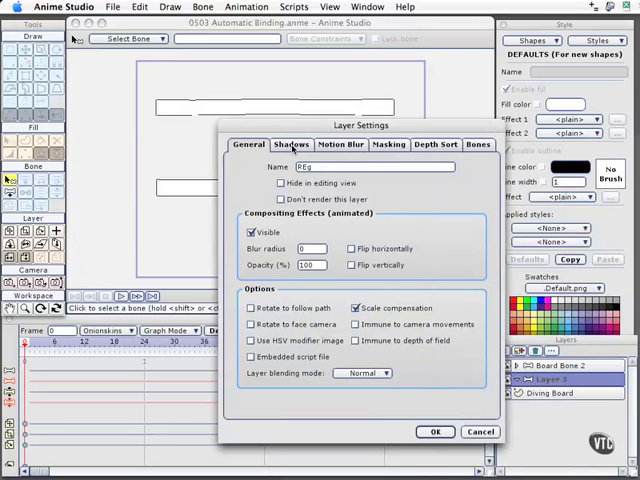
type("Region bind")
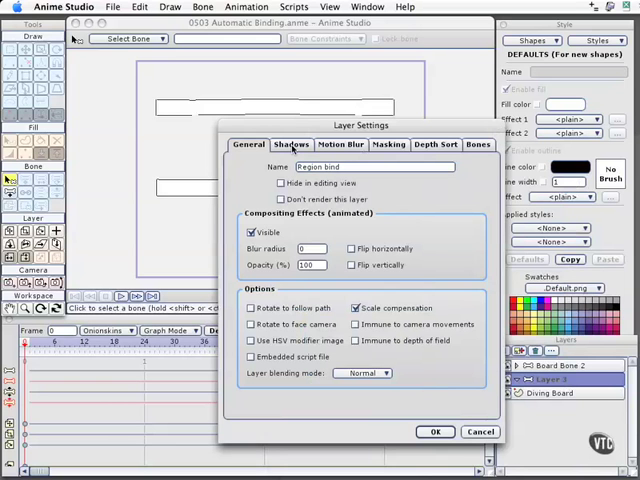
left_click(433, 432)
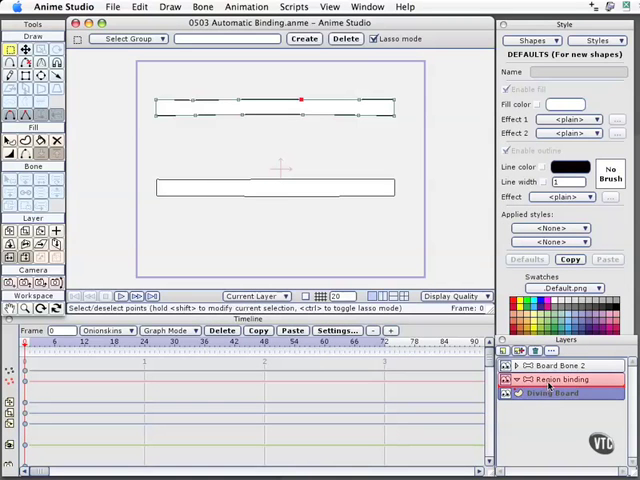
left_click(558, 391)
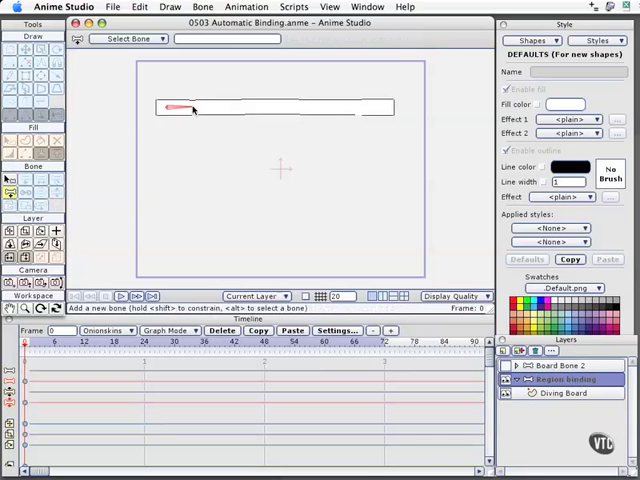
Draw the first connected bones of the chain from the board's left end toward the right.
left_click_drag(180, 110, 255, 112)
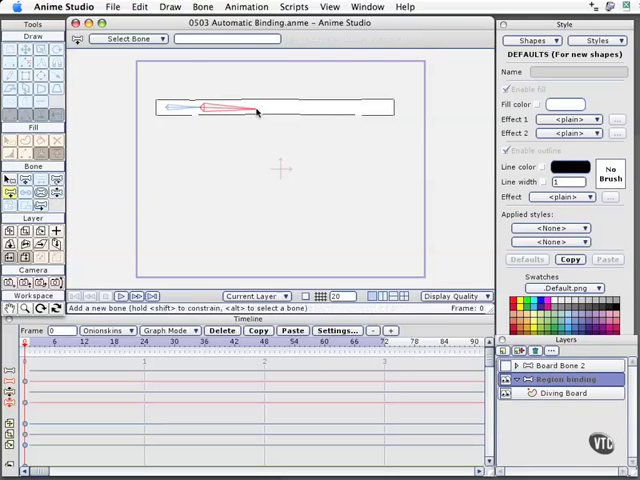
left_click_drag(255, 110, 320, 110)
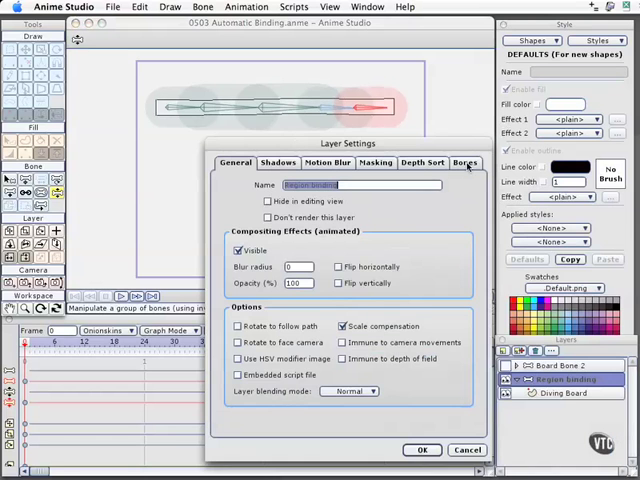
Switch the layer's Bones setting from flexible binding to Region binding and confirm.
left_click(465, 162)
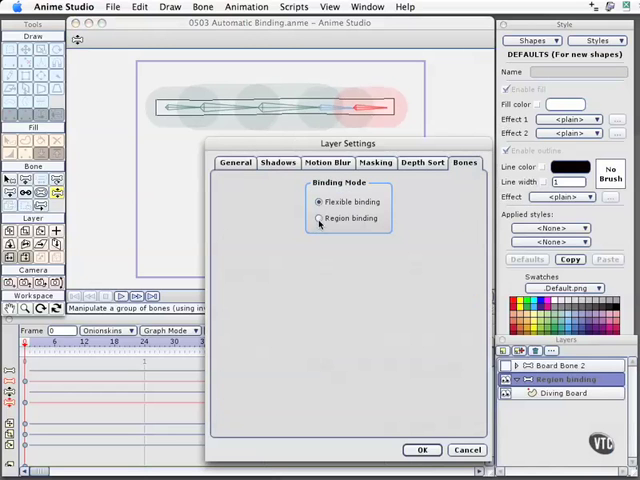
left_click(319, 218)
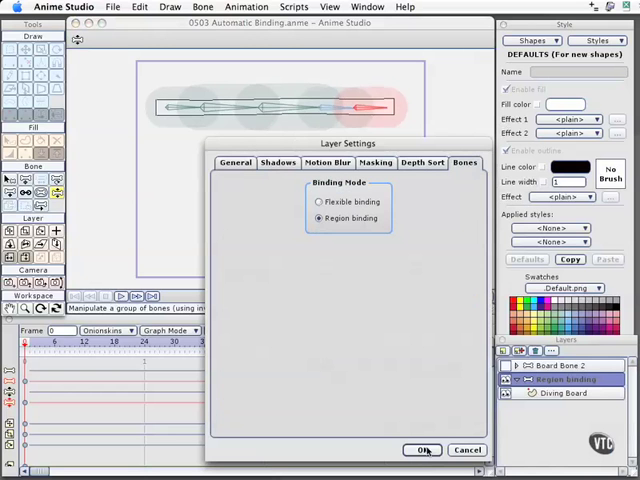
left_click(428, 449)
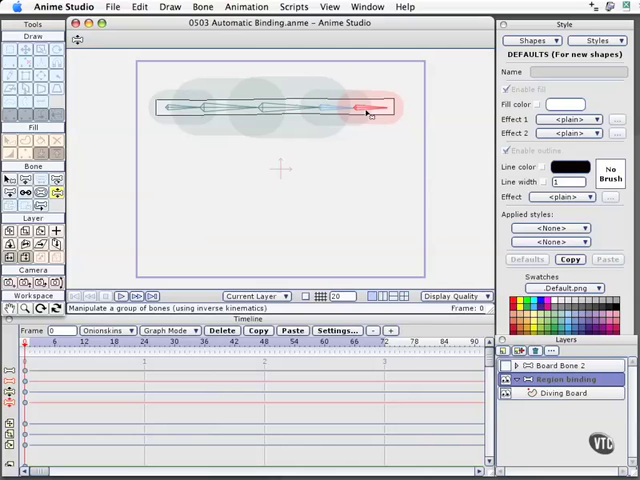
mouse_move(380, 105)
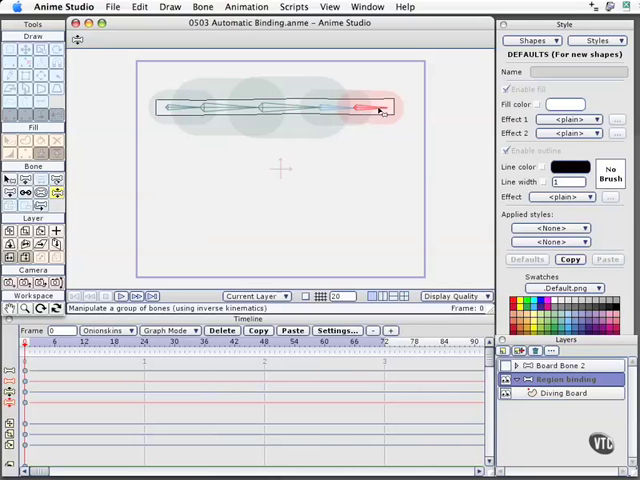
left_click_drag(380, 110, 388, 98)
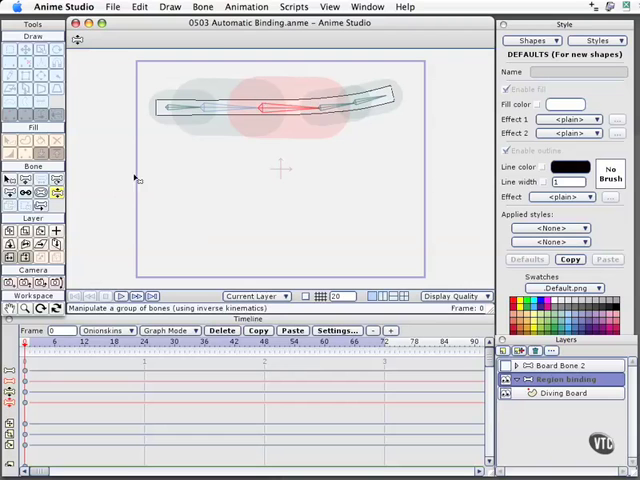
left_click(41, 193)
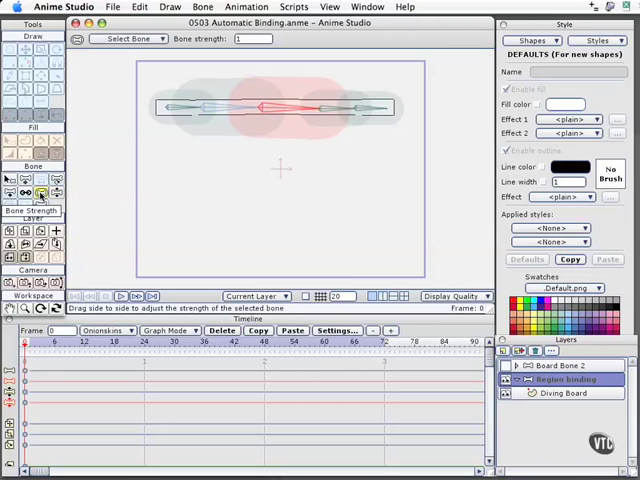